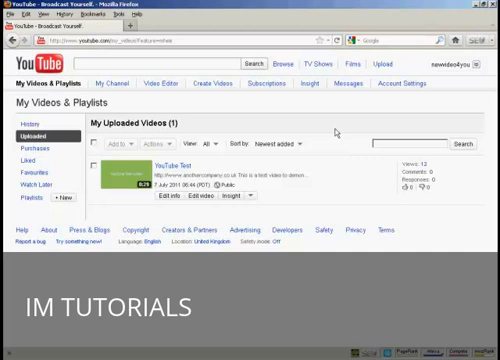
mouse_move(167, 198)
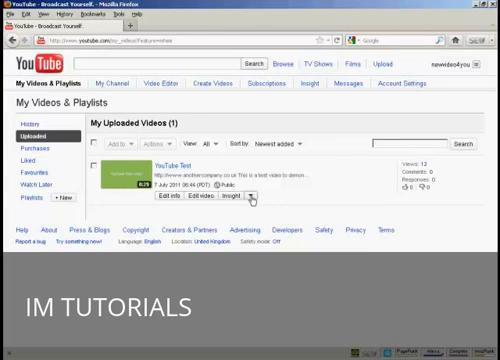
Open the more-options menu beside Insight on the YouTube Test video to reach Annotations.
click(253, 197)
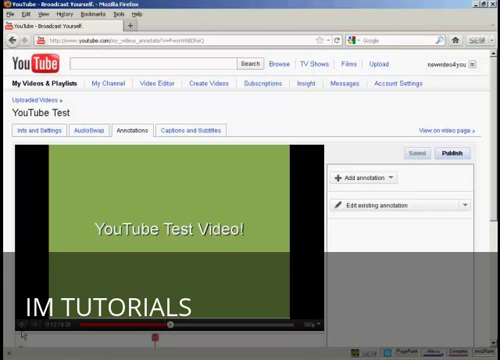
mouse_move(411, 231)
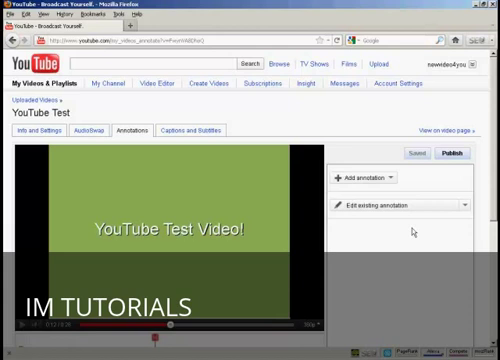
Scroll the annotations editor to reveal the timeline, pausing the video near 0:12.
scroll(down, 3)
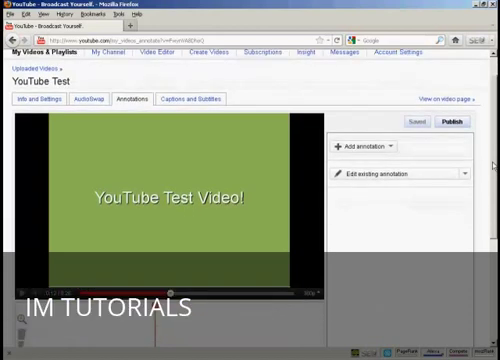
scroll(up, 3)
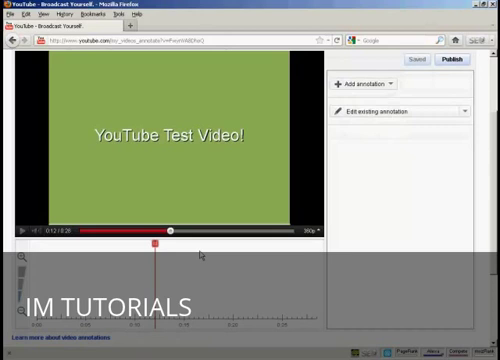
mouse_move(45, 320)
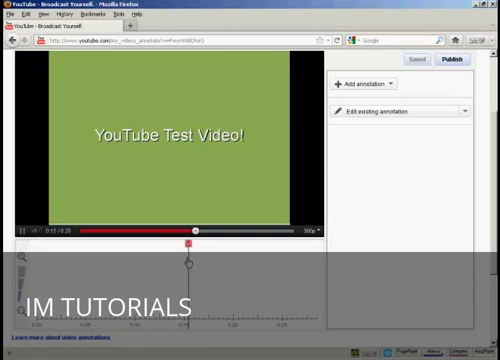
mouse_move(190, 328)
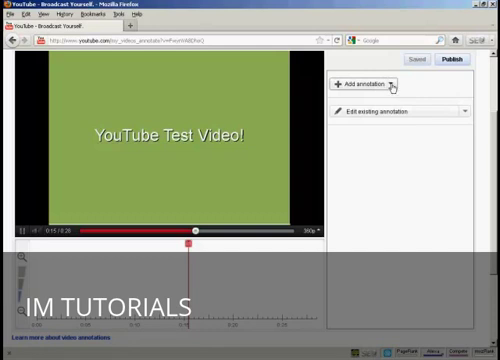
Add a blank note annotation timed 0:00:15.4 to 0:00:20.4.
click(388, 83)
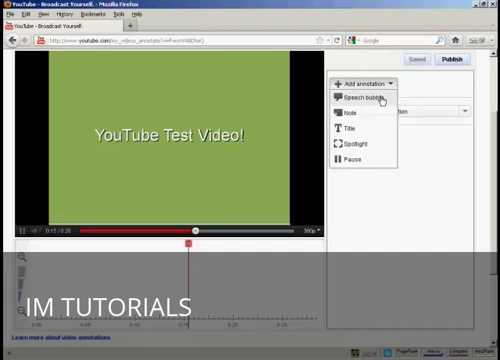
mouse_move(377, 121)
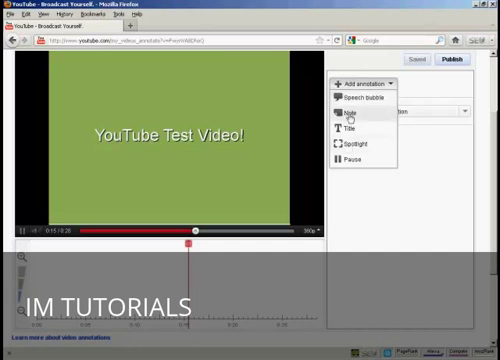
mouse_move(355, 145)
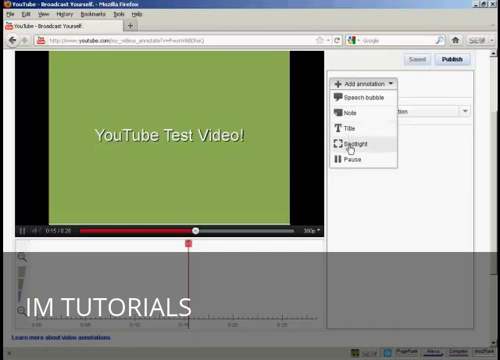
mouse_move(385, 150)
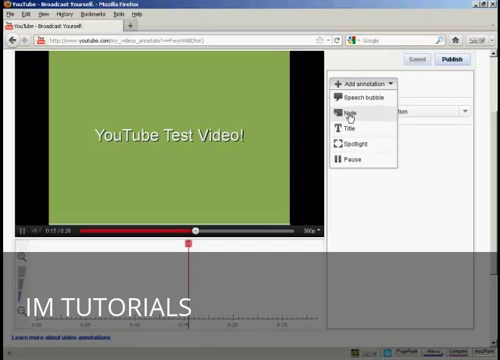
click(345, 112)
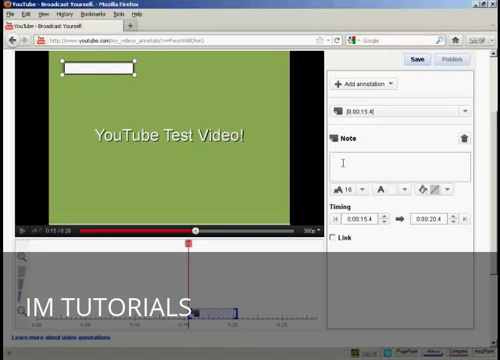
Enter 'If you like this video subscribe to my channel' as the note text.
click(417, 60)
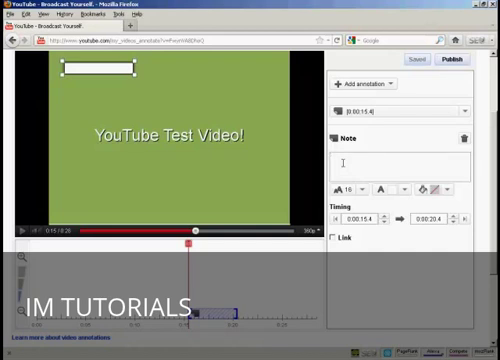
text(If you like this video subscribe to my channel)
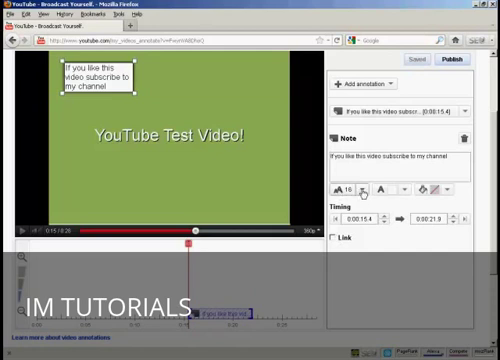
Adjust the note's text size and colour, choosing a yellow background.
click(349, 190)
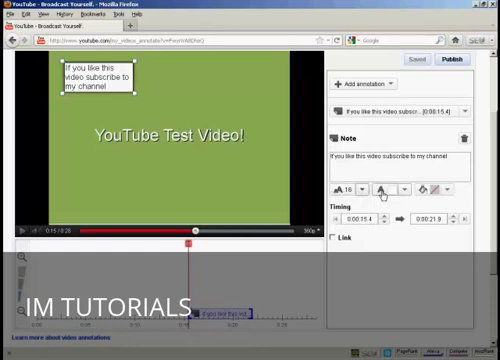
click(390, 188)
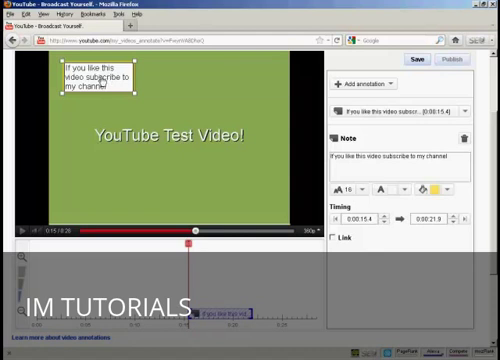
Drag the yellow subscribe note into a wide banner below the video title.
drag(100, 80, 115, 165)
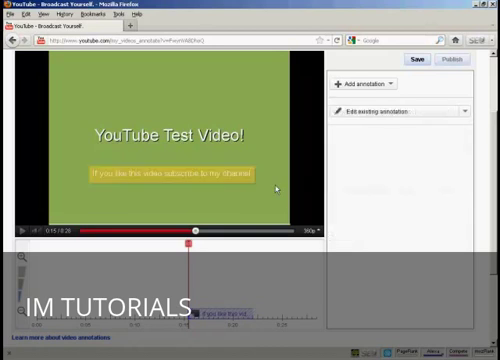
Save the subscribe note, then select it from Edit existing annotation.
click(414, 57)
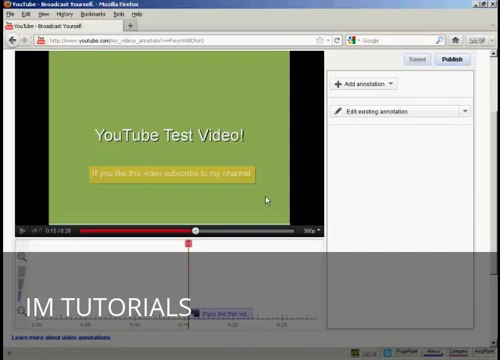
mouse_move(410, 155)
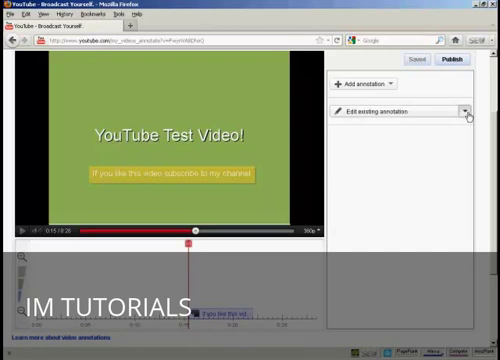
click(468, 111)
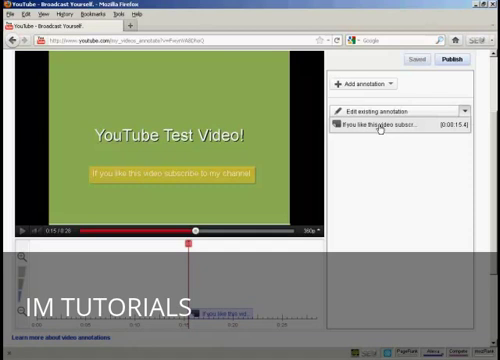
click(400, 126)
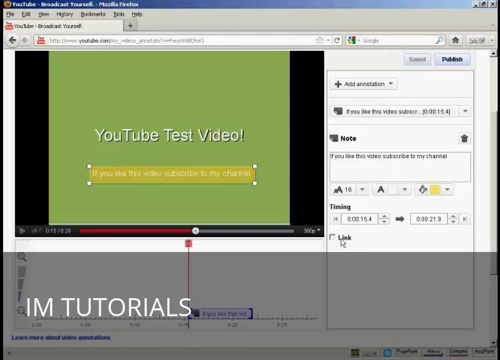
Turn on Link for the subscribe banner and show the link destination types.
click(335, 239)
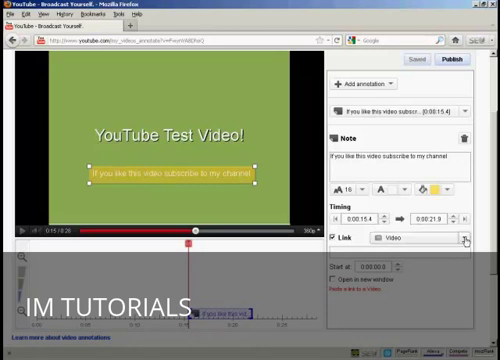
click(467, 237)
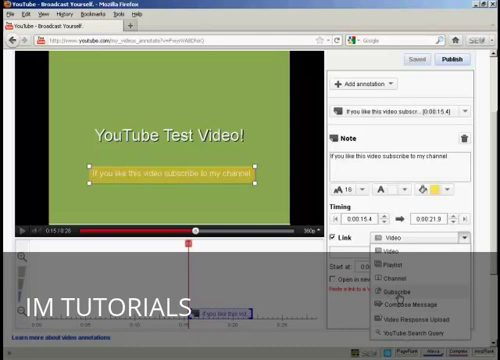
Choose Subscribe as the subscribe banner's link destination.
click(395, 288)
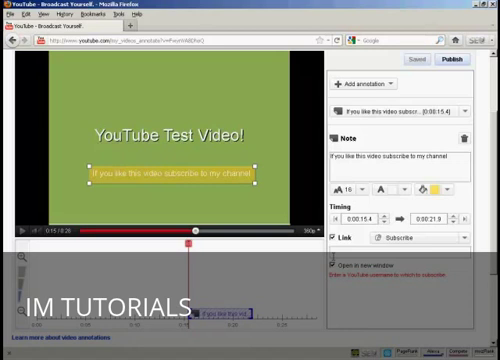
mouse_move(424, 305)
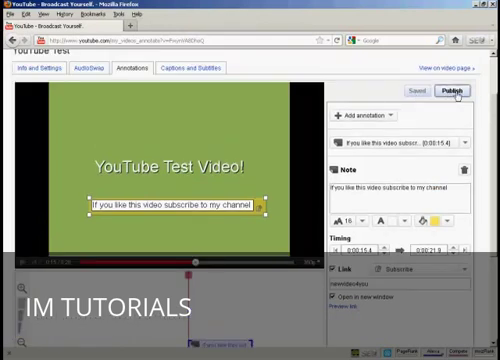
Publish the annotation changes so the subscribe banner goes live.
click(446, 90)
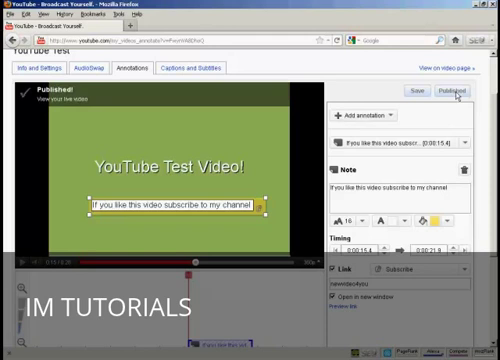
mouse_move(455, 97)
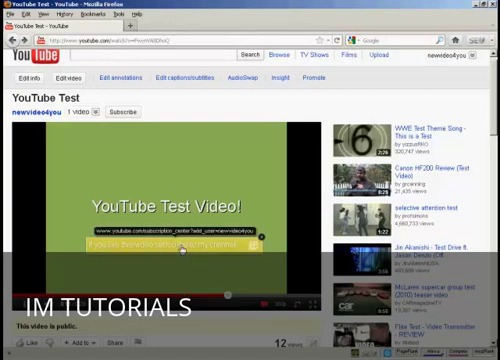
Follow the yellow note's Subscribe link to the channel's subscription center.
click(175, 252)
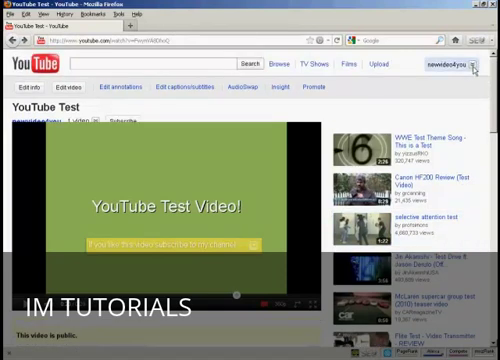
From My Videos, open the Annotations editor for the YouTube Test video.
click(466, 65)
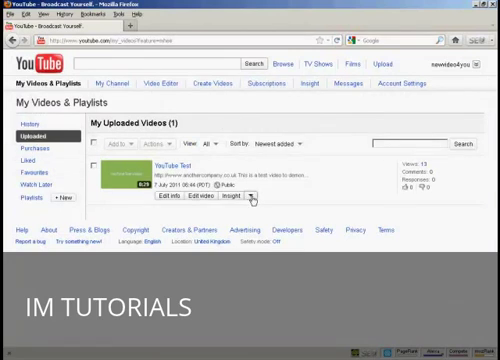
click(256, 197)
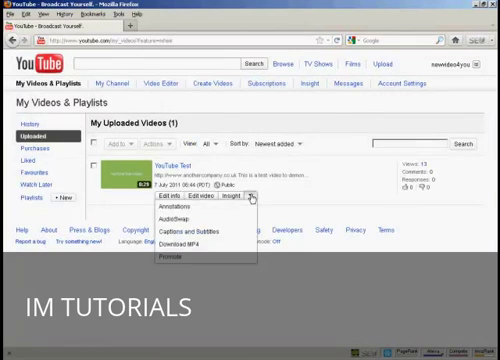
click(178, 205)
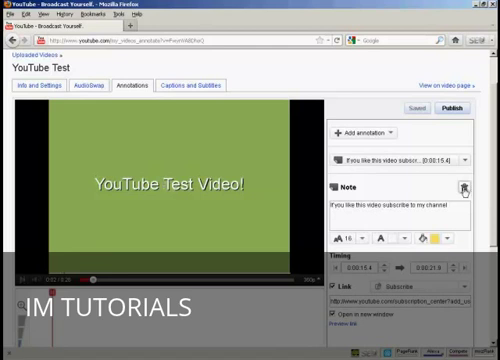
Delete the subscribe note from YouTube Test and publish the change.
click(470, 188)
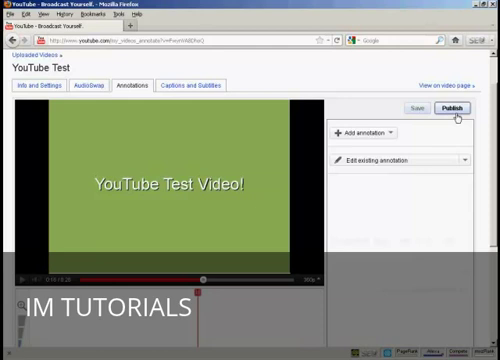
click(454, 109)
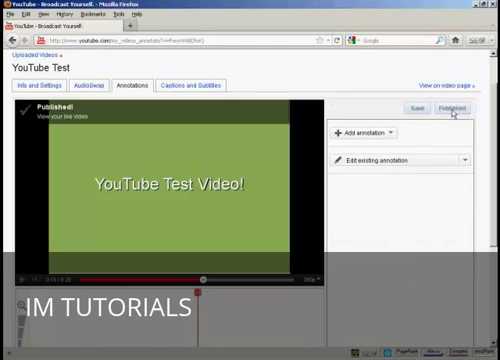